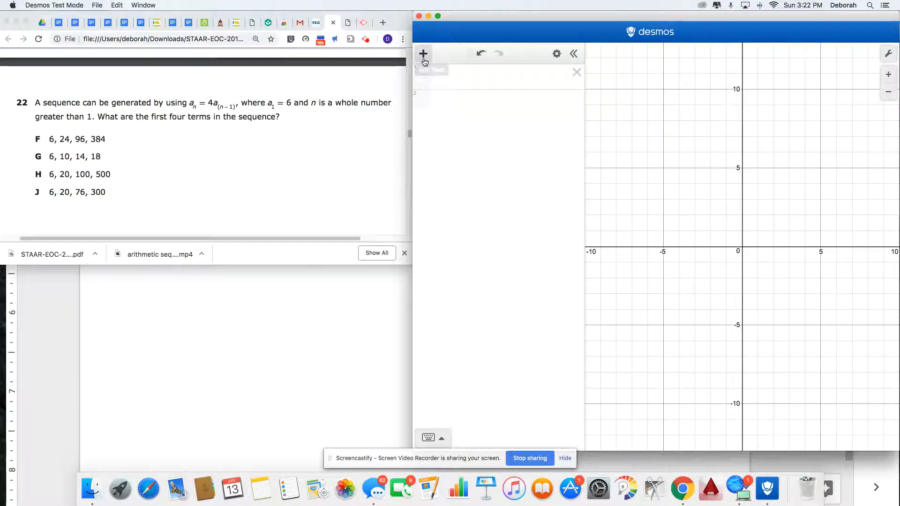
Add a new table to the Desmos graph from the add-item menu
{"action": "left_click", "coordinate": [423, 53]}
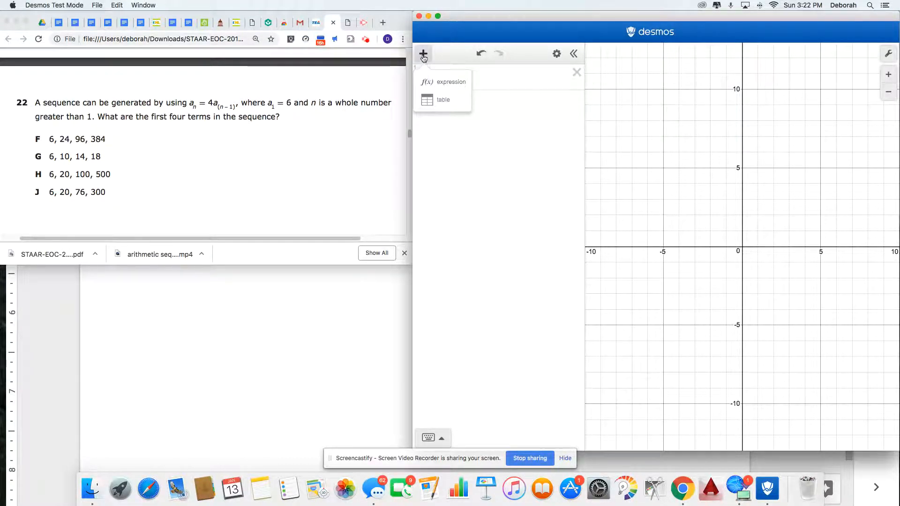
{"action": "left_click", "coordinate": [442, 99]}
{"action": "type", "text": "1"}
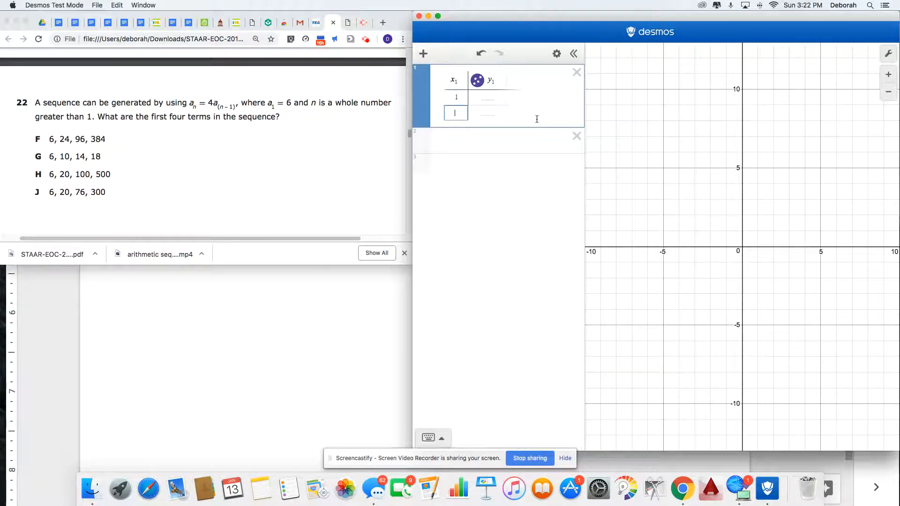
Fill the x1 column with term numbers 2, 3 and 4 below 1
{"action": "type", "text": "3"}
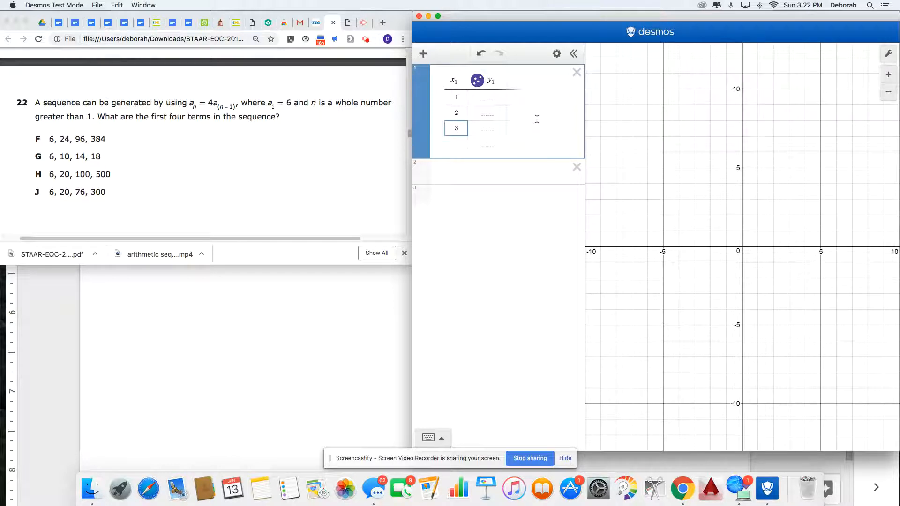
{"action": "key", "text": "Enter"}
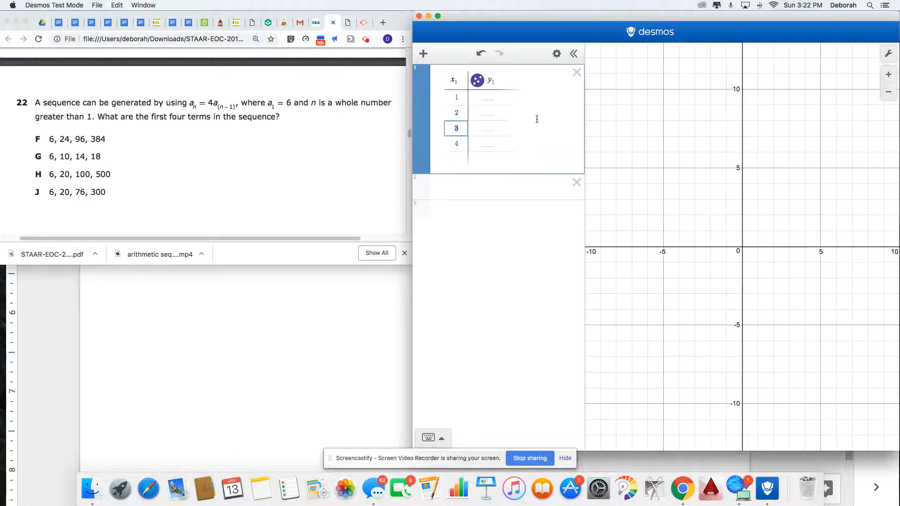
{"action": "left_click", "coordinate": [455, 97]}
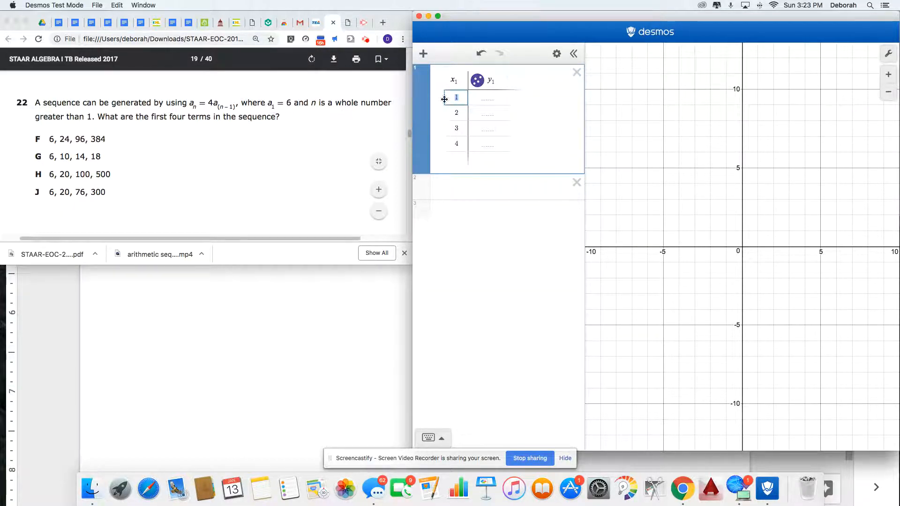
Enter 6 as the y1 value for term 1, plotting point (1, 6)
{"action": "left_click", "coordinate": [488, 97]}
{"action": "type", "text": "6"}
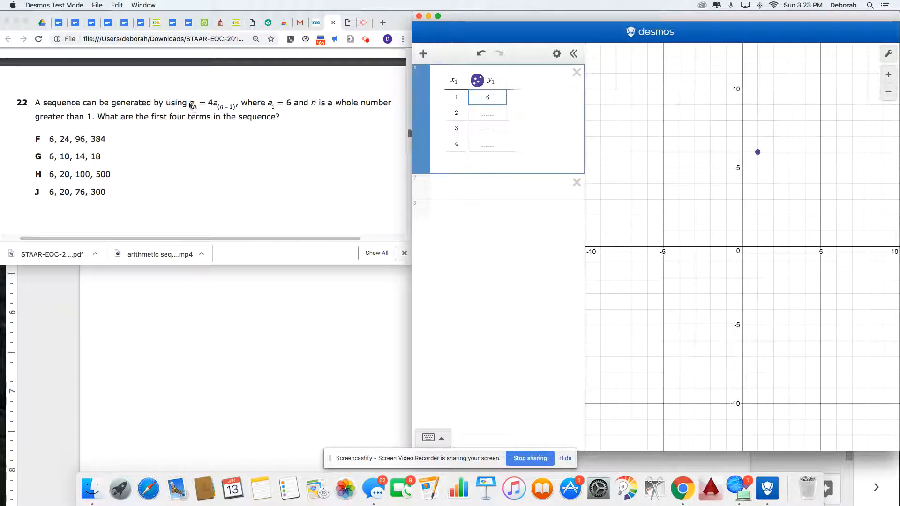
{"action": "mouse_move", "coordinate": [210, 108]}
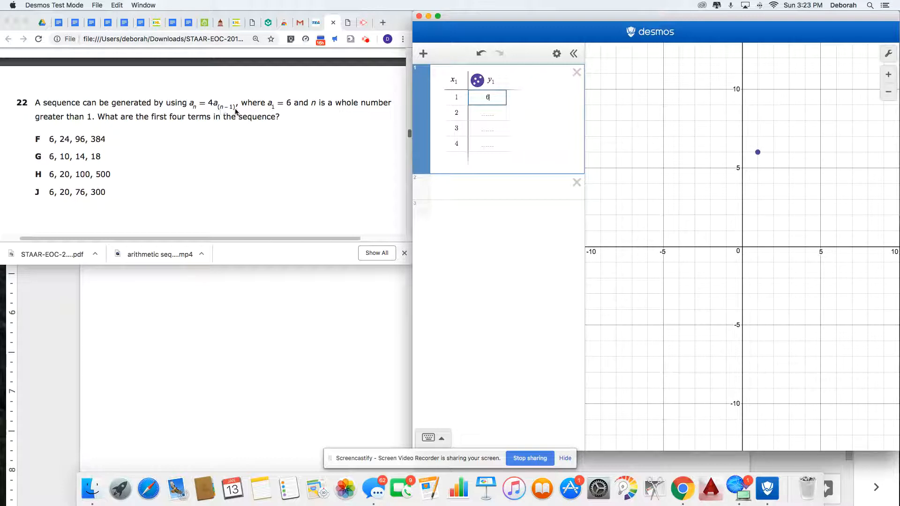
{"action": "left_click", "coordinate": [487, 97]}
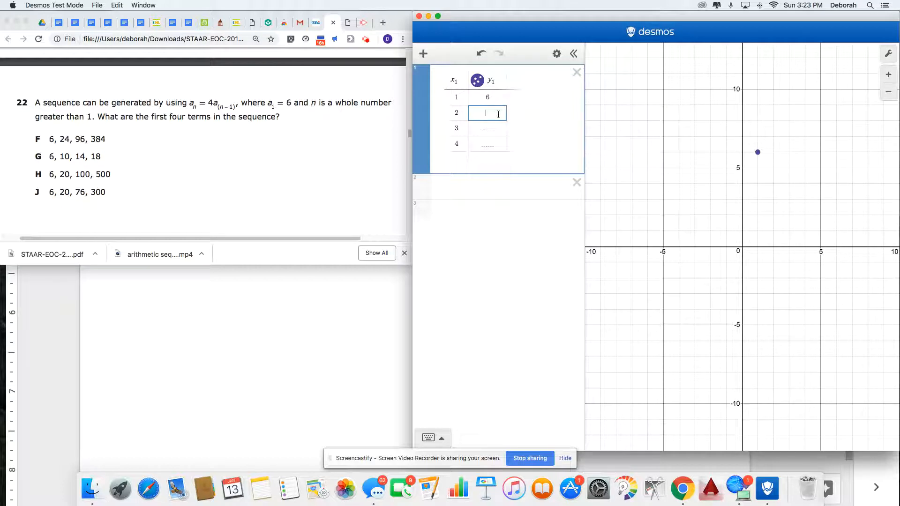
Enter 24, 96 and 384 as the y1 values for terms 2–4
{"action": "type", "text": "24"}
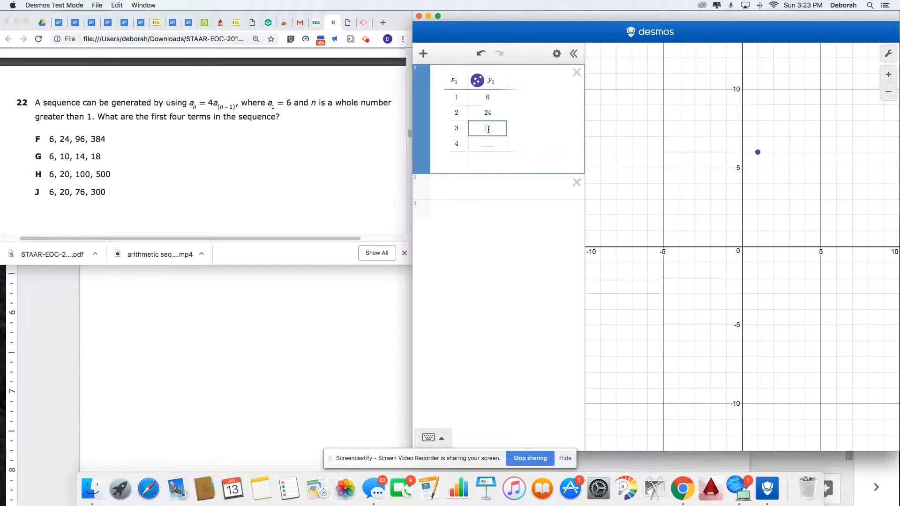
{"action": "type", "text": "96"}
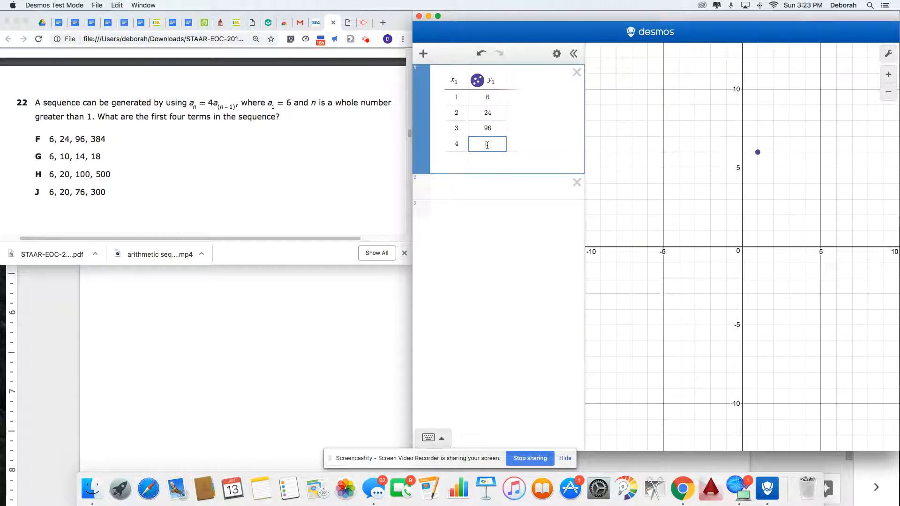
{"action": "type", "text": "384"}
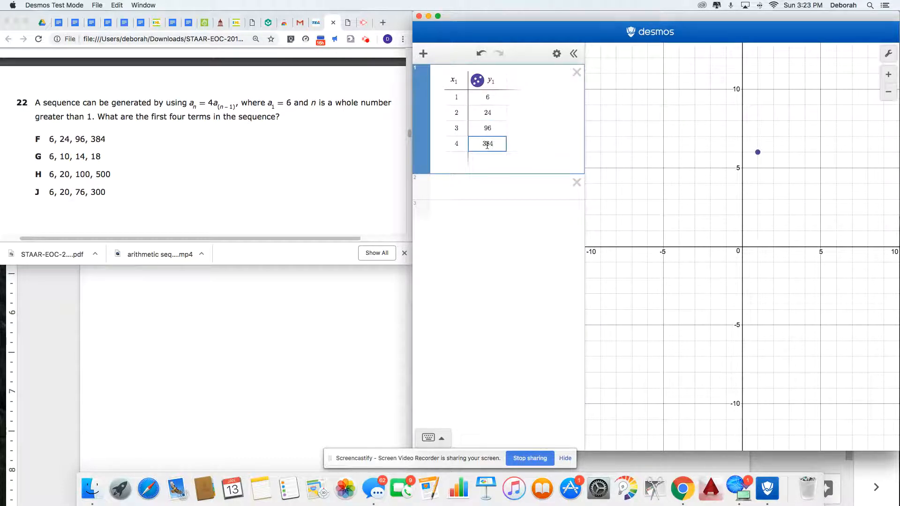